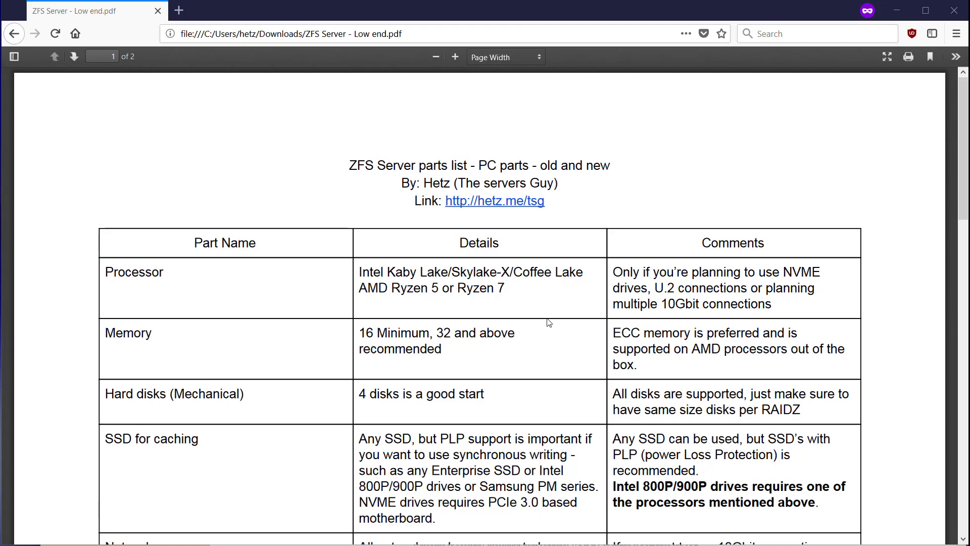
mouse_move(541, 313)
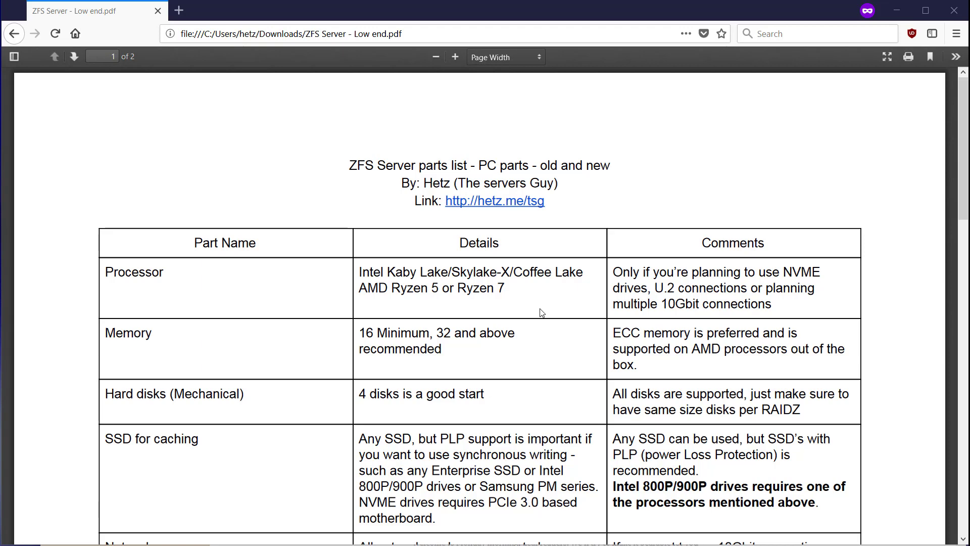
scroll(down, 3)
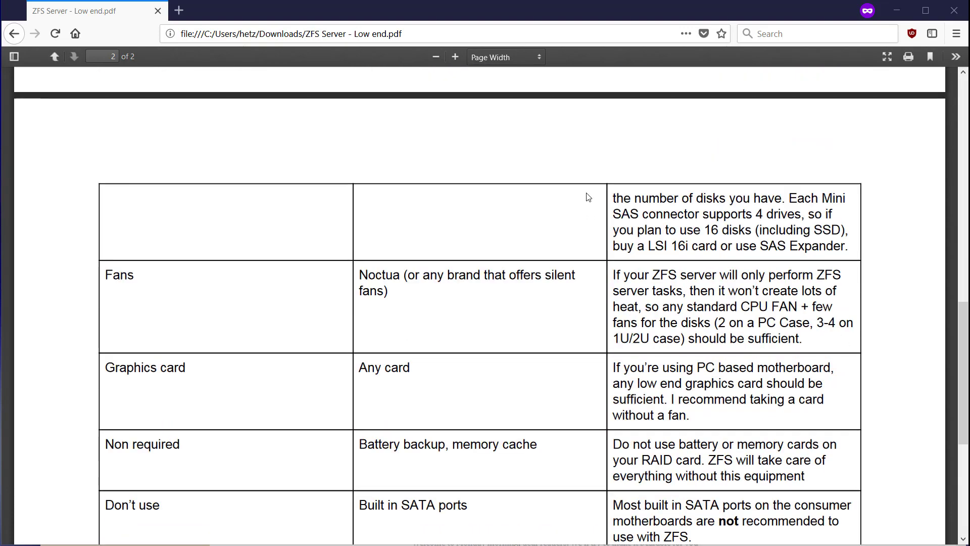
scroll(down, 3)
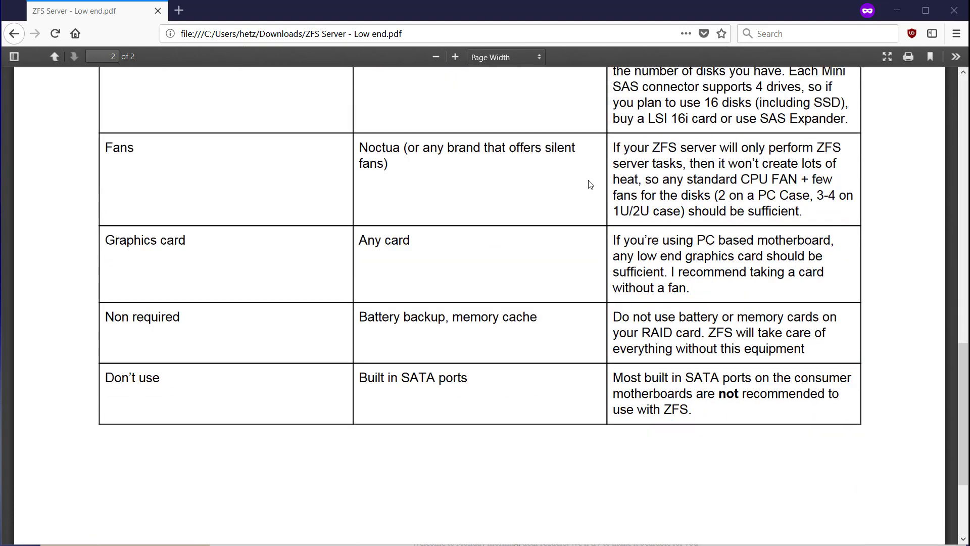